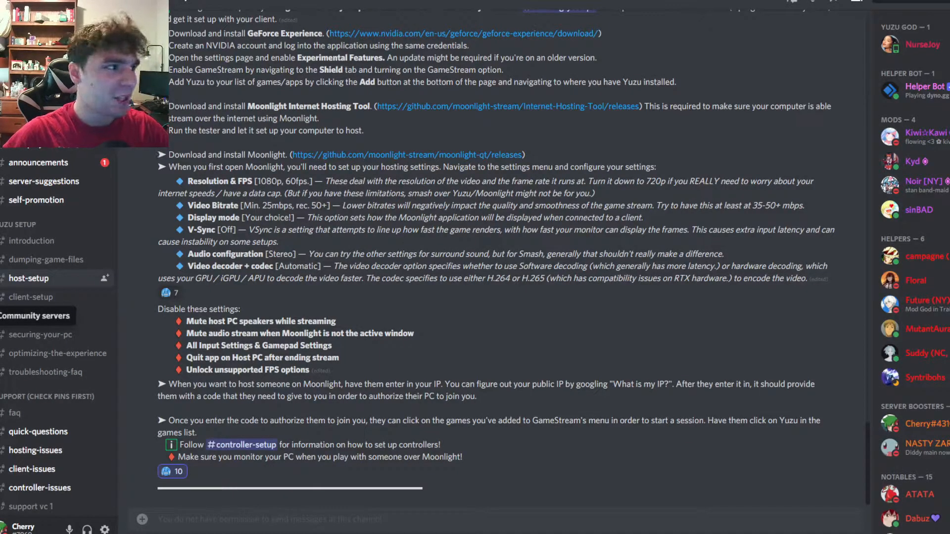
- View the #announcements channel with the yuzult matchmaking client release post
{"action": "left_click", "coordinate": [39, 162]}
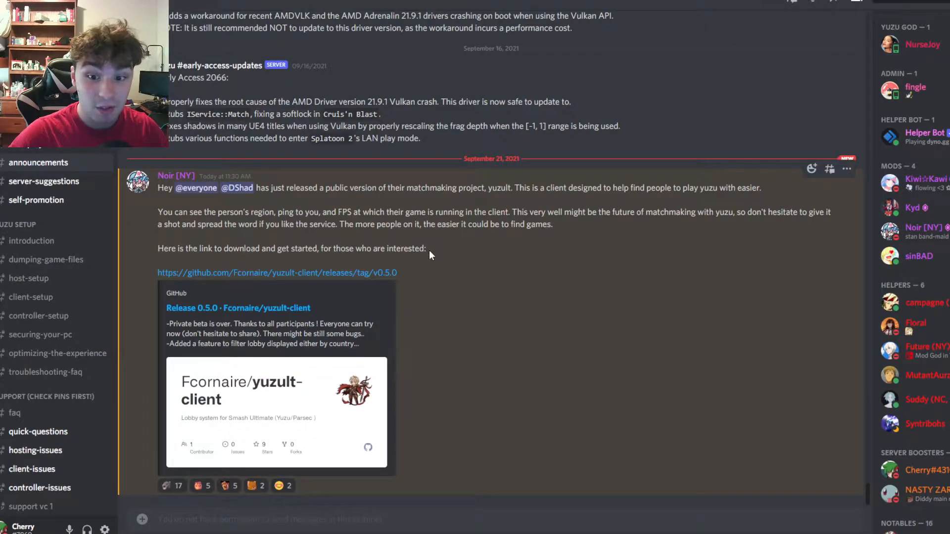
{"action": "mouse_move", "coordinate": [429, 258]}
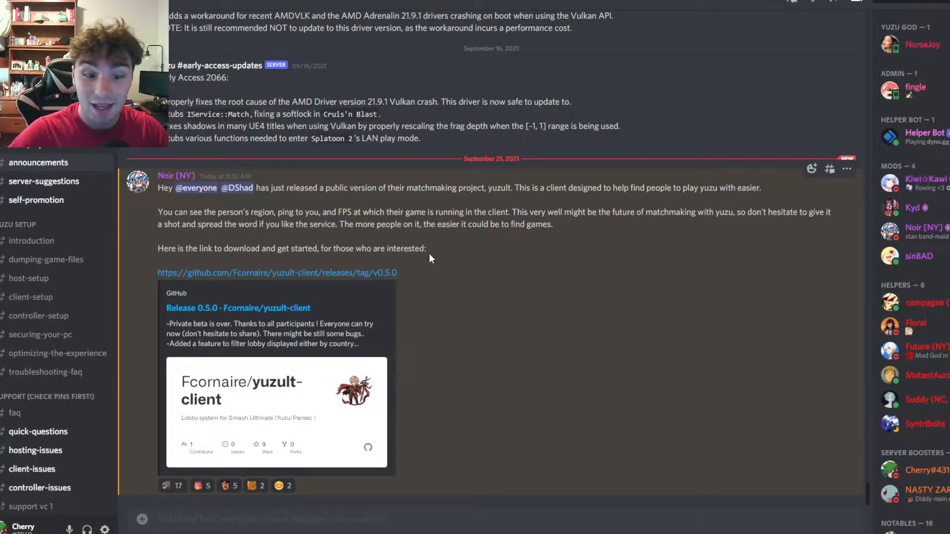
{"action": "mouse_move", "coordinate": [388, 284]}
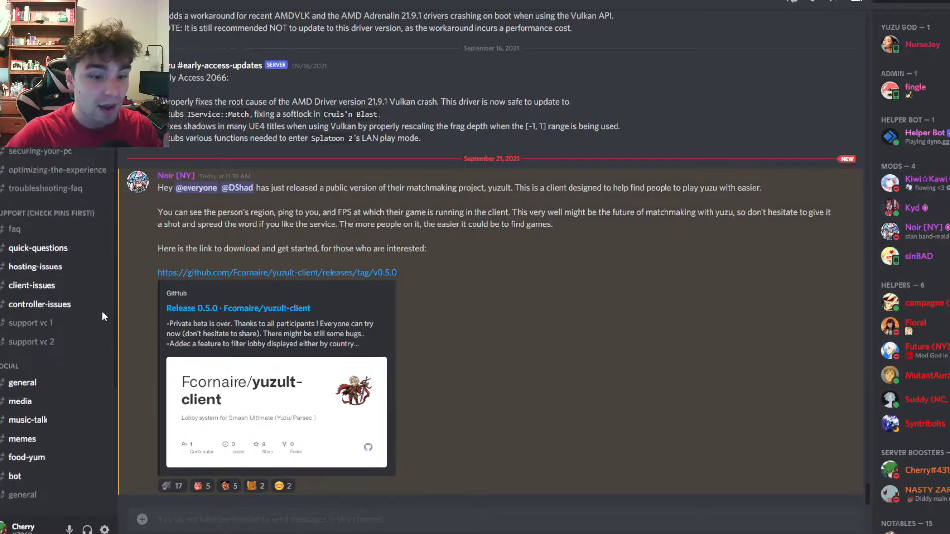
{"action": "scroll", "scroll_direction": "down", "scroll_amount": 3}
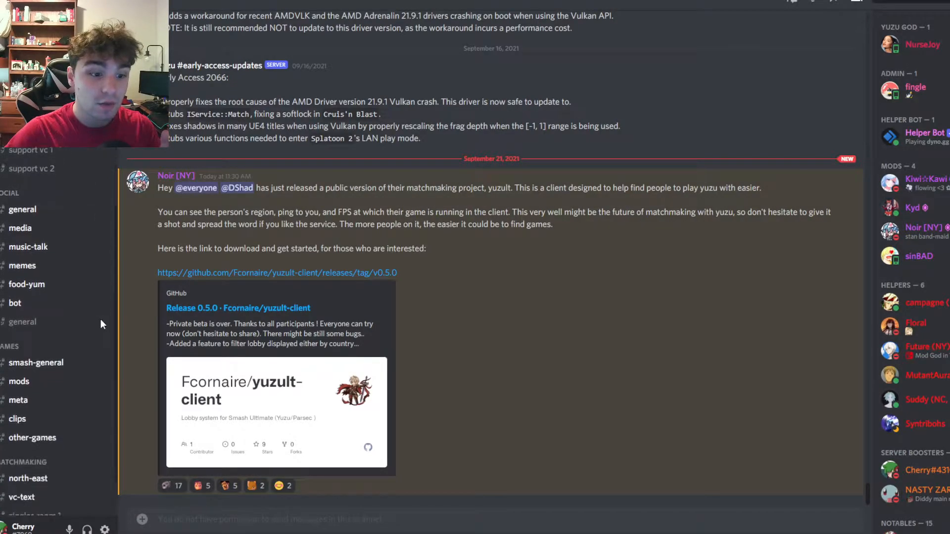
{"action": "scroll", "scroll_direction": "down", "scroll_amount": 3}
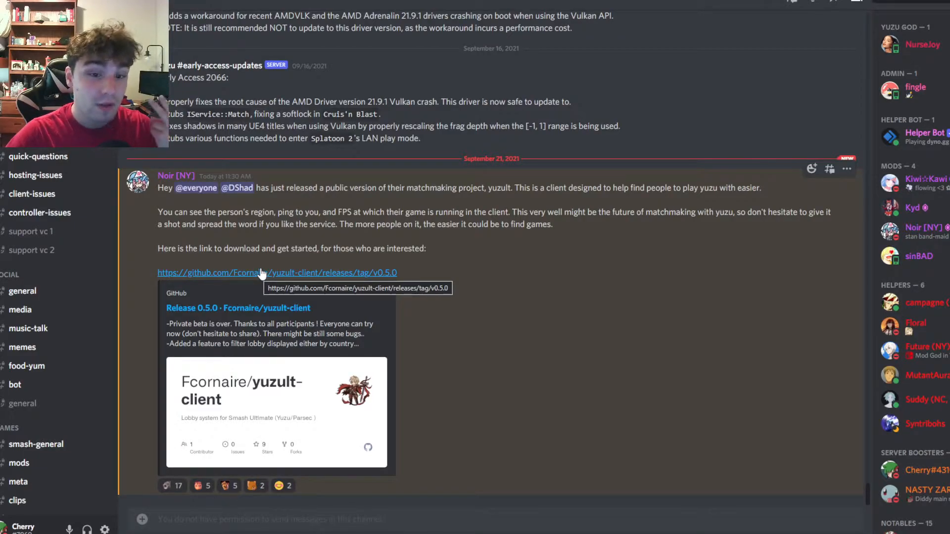
{"action": "mouse_move", "coordinate": [262, 266]}
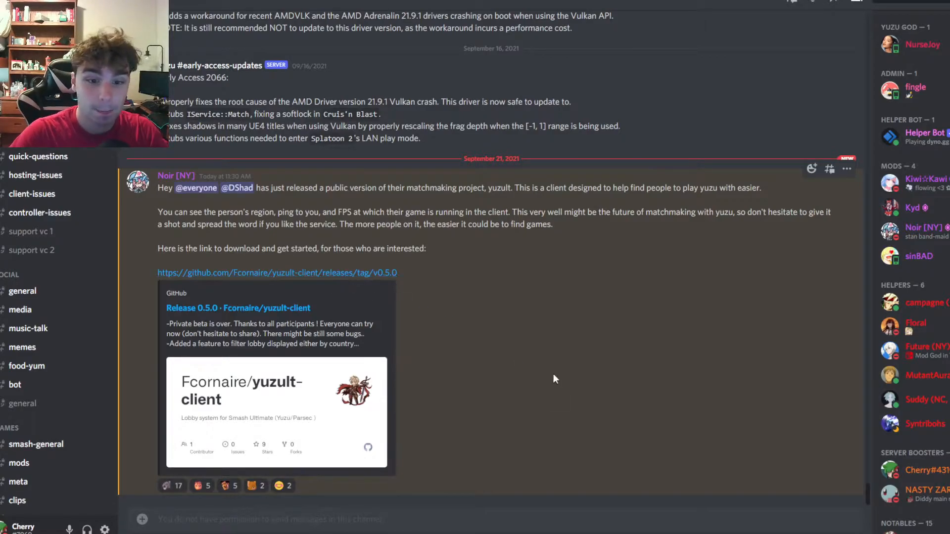
- Download Yuzult-client-Setup-0.5.0.exe from the release Assets and keep the blocked file
{"action": "left_click", "coordinate": [277, 274]}
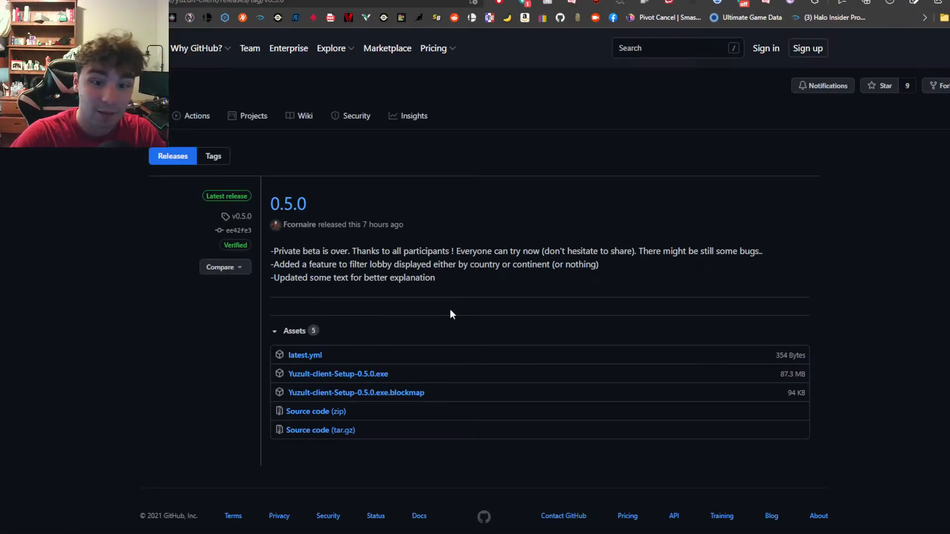
{"action": "scroll", "scroll_direction": "down", "scroll_amount": 3}
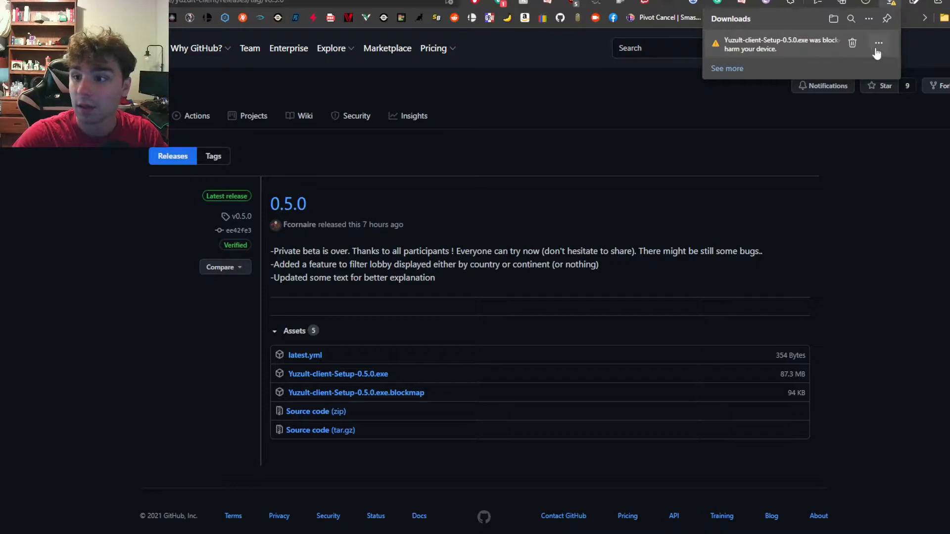
{"action": "left_click", "coordinate": [878, 43]}
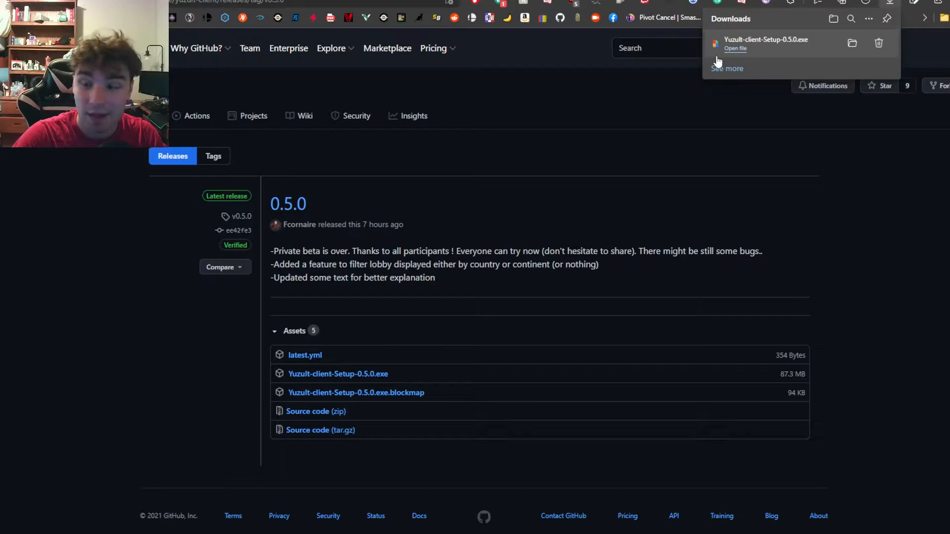
- Run the downloaded Yuzult installer past the SmartScreen warning via More info and Run anyway
{"action": "left_click", "coordinate": [735, 48]}
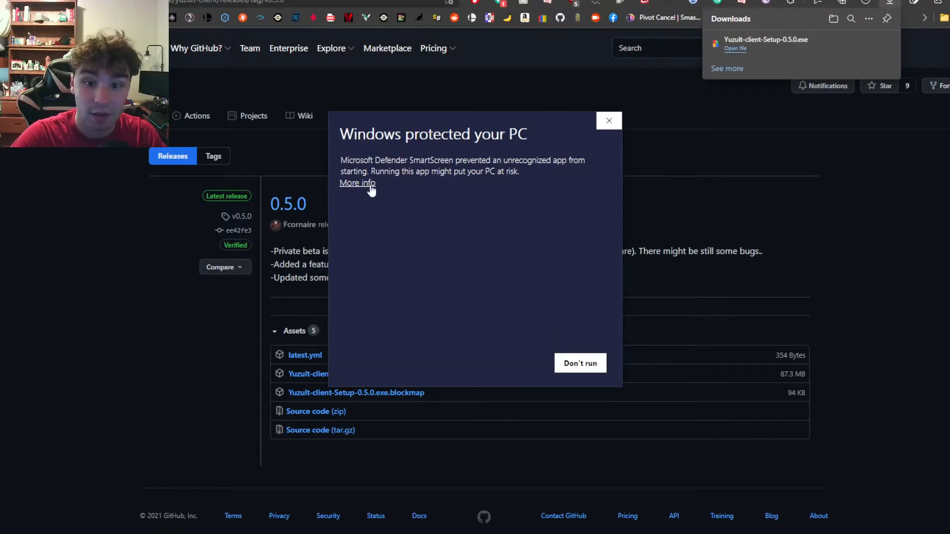
{"action": "left_click", "coordinate": [357, 183]}
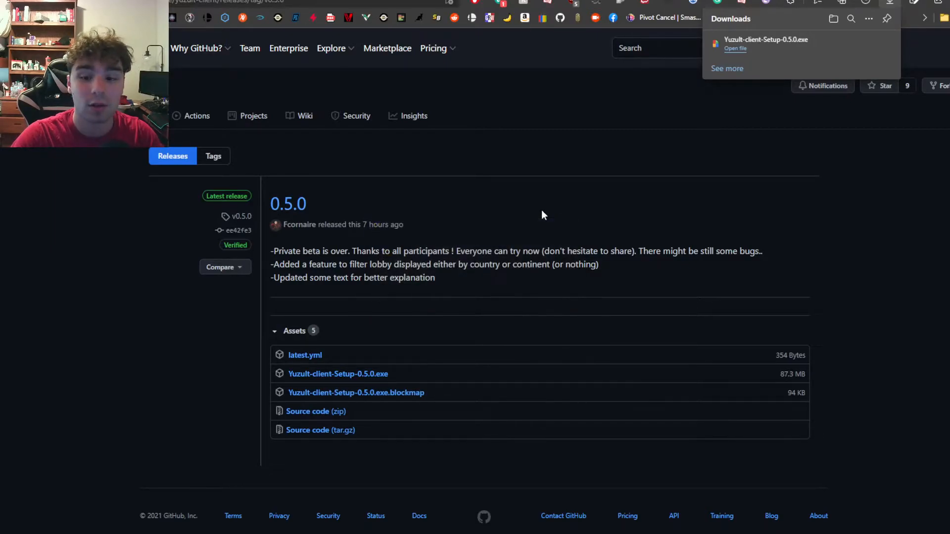
{"action": "mouse_move", "coordinate": [515, 329]}
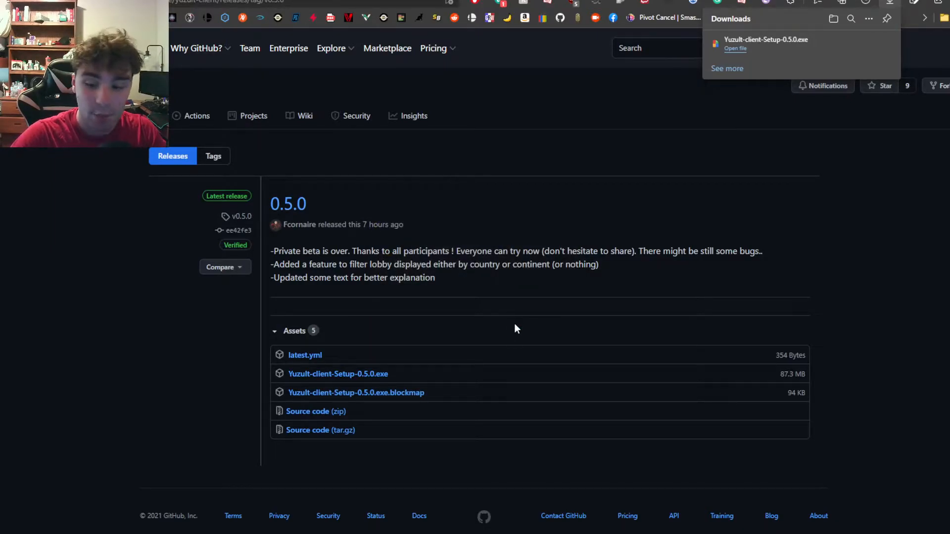
{"action": "left_click", "coordinate": [735, 49]}
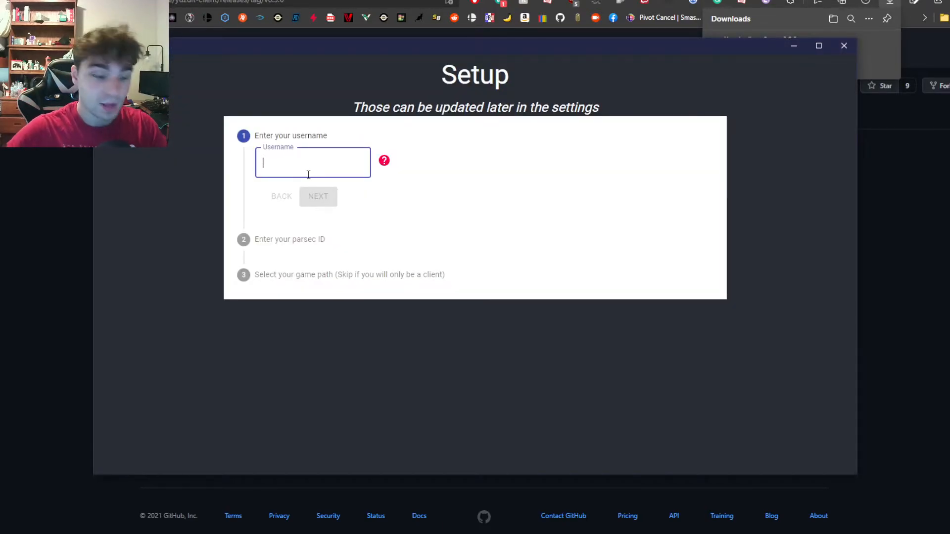
- Enter the username 'Cherry' and advance to the Parsec ID step
{"action": "type", "text": "Cher"}
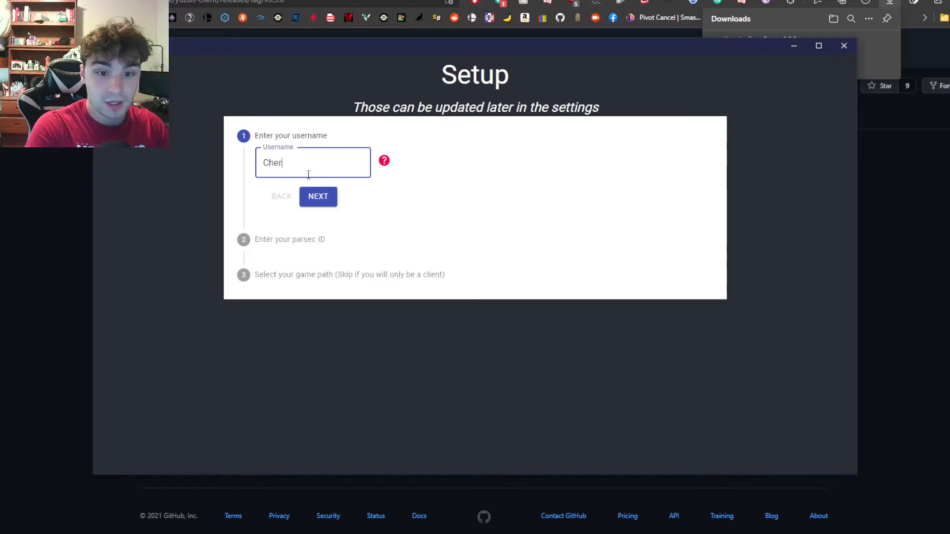
{"action": "type", "text": "ry"}
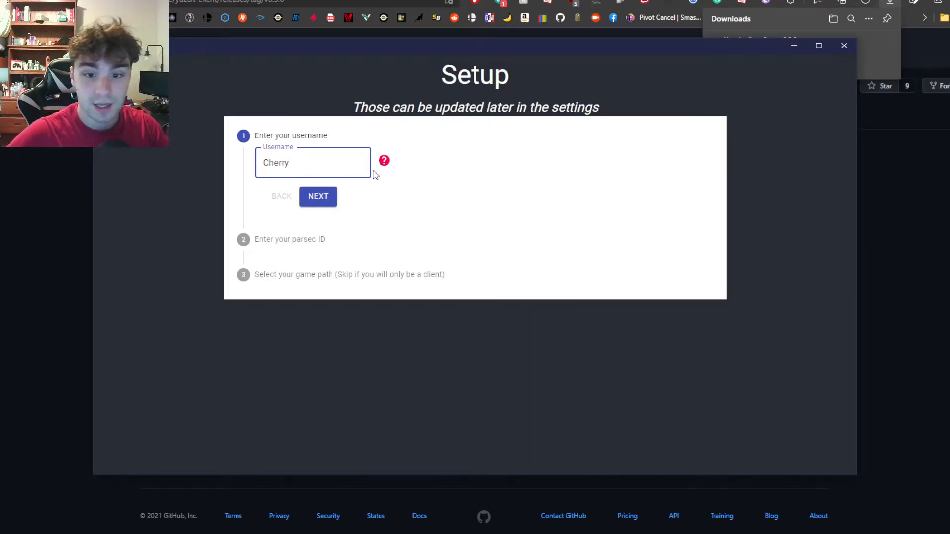
{"action": "left_click", "coordinate": [318, 196]}
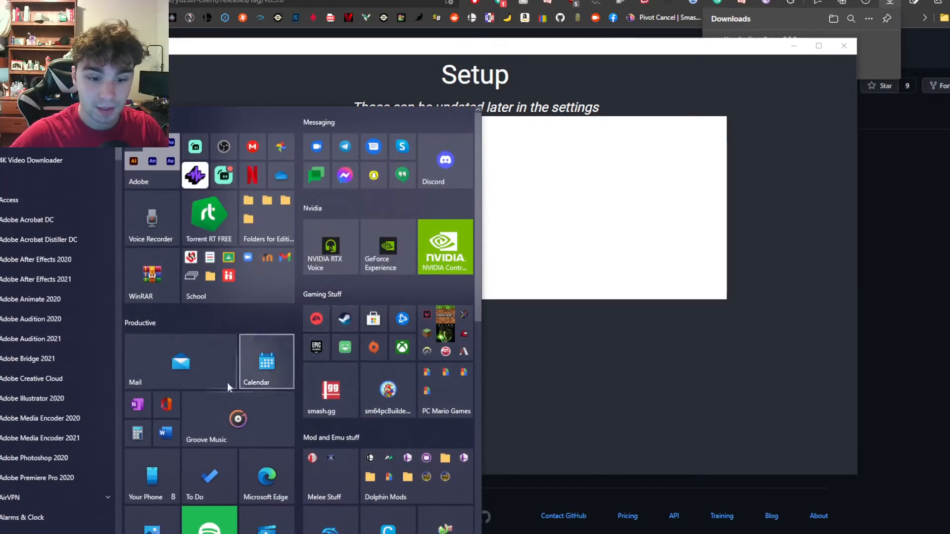
- Launch Parsec, sign in and view the Computers page
{"action": "scroll", "scroll_direction": "down", "scroll_amount": 3}
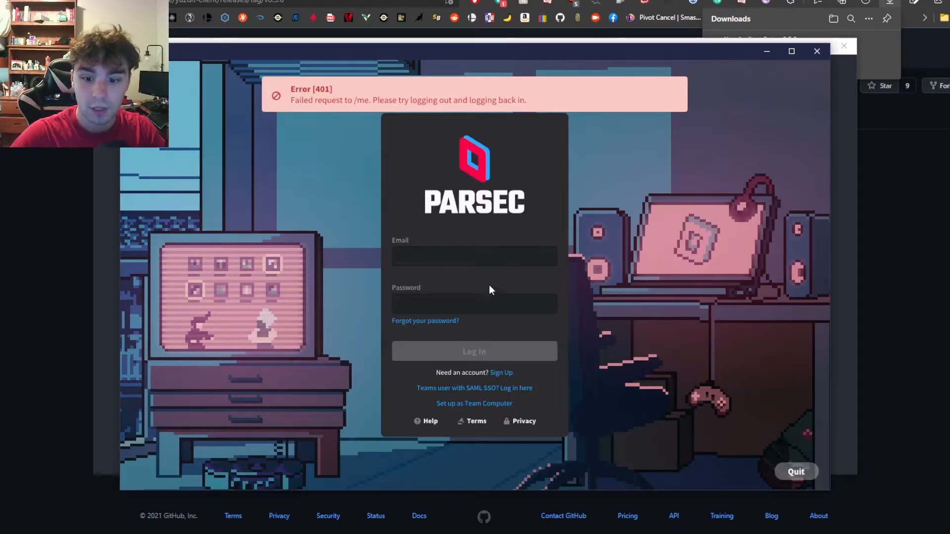
{"action": "left_click", "coordinate": [474, 256]}
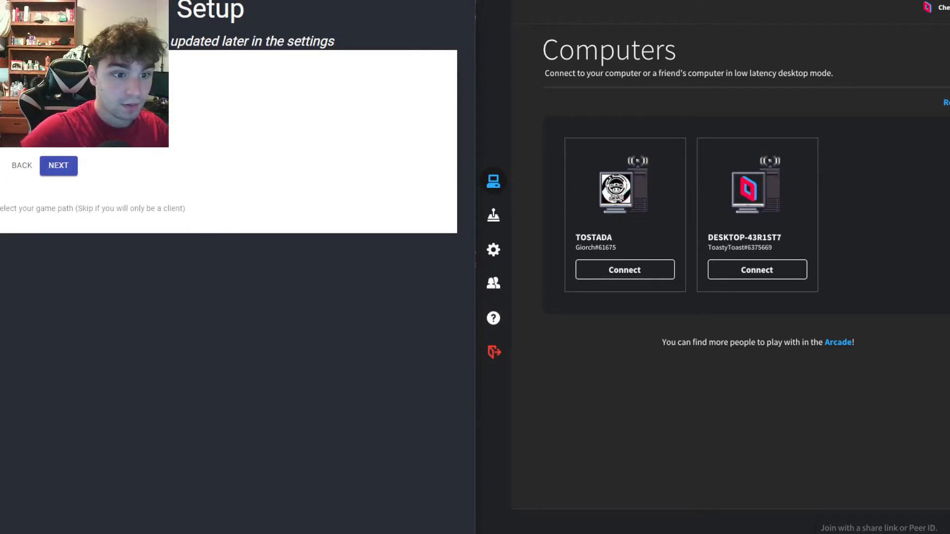
{"action": "left_click", "coordinate": [59, 165]}
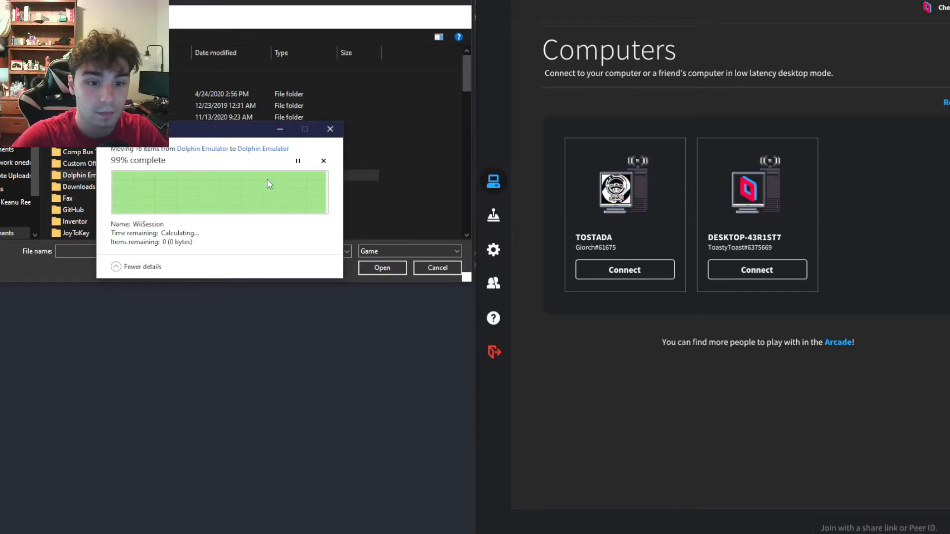
- Cancel the accidental Dolphin Emulator move and browse Local Disk (D:) in the file picker
{"action": "left_click", "coordinate": [324, 162]}
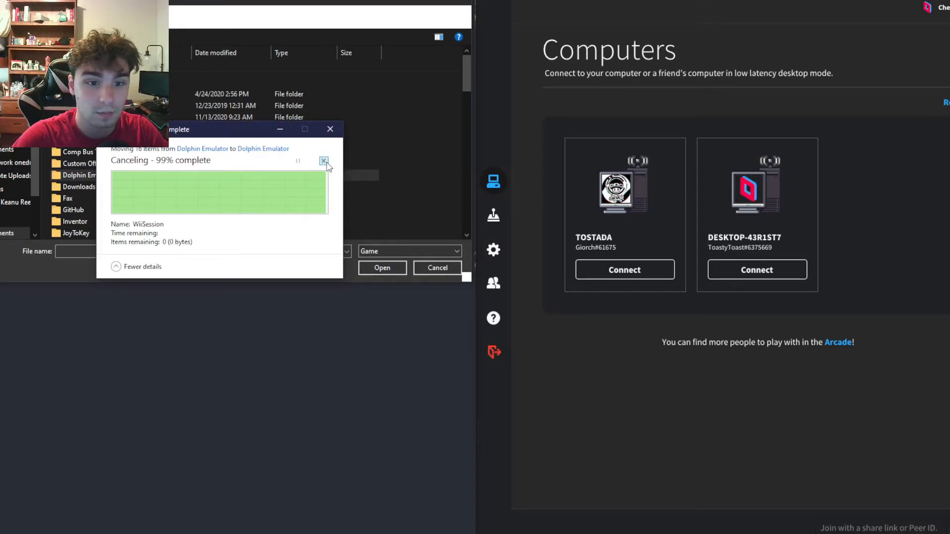
{"action": "left_click", "coordinate": [324, 161]}
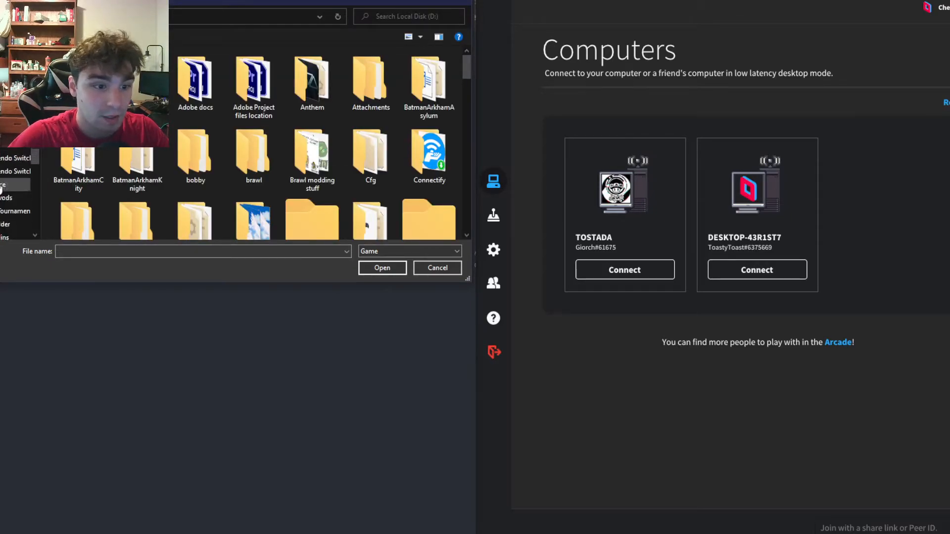
- Browse into the Yuzu Game Directory folder listing the NSP game files
{"action": "scroll", "scroll_direction": "down", "scroll_amount": 3}
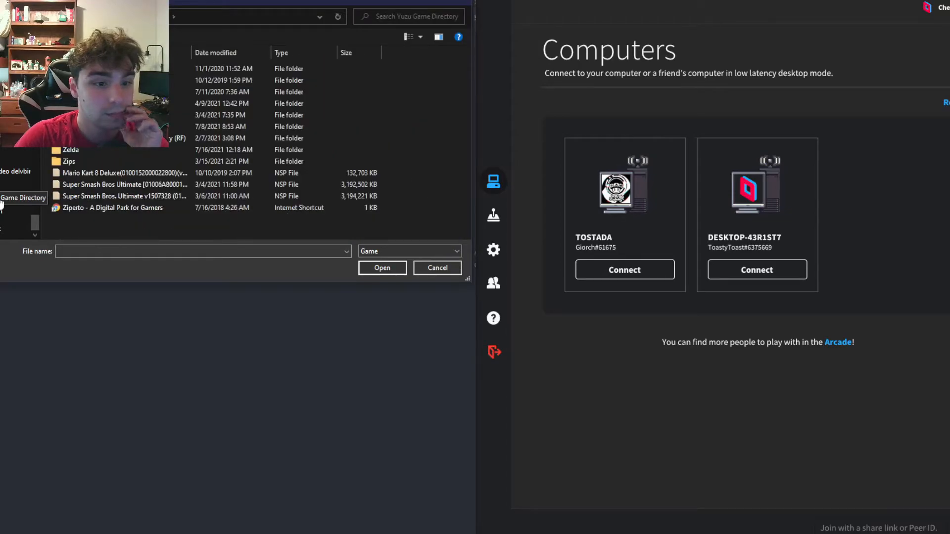
{"action": "mouse_move", "coordinate": [121, 196]}
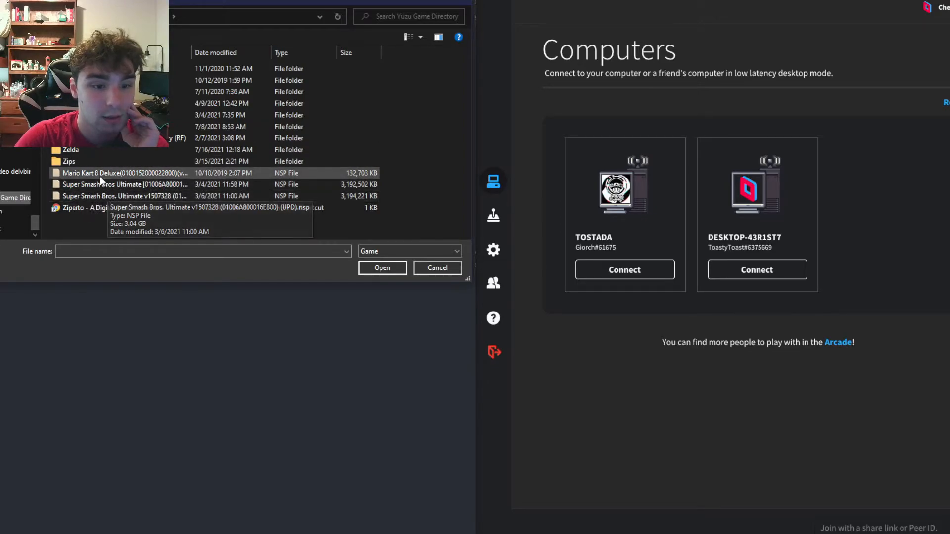
{"action": "mouse_move", "coordinate": [109, 184]}
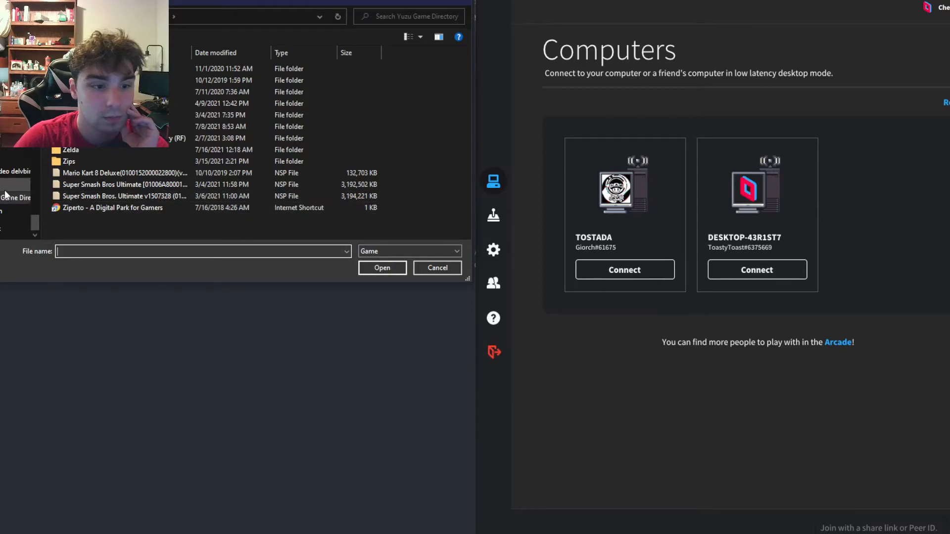
{"action": "mouse_move", "coordinate": [127, 231]}
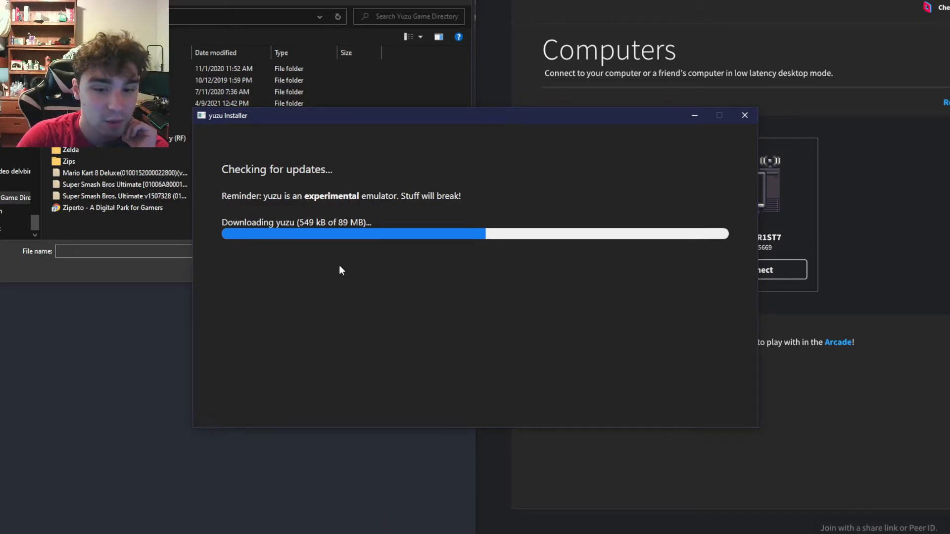
{"action": "mouse_move", "coordinate": [294, 293]}
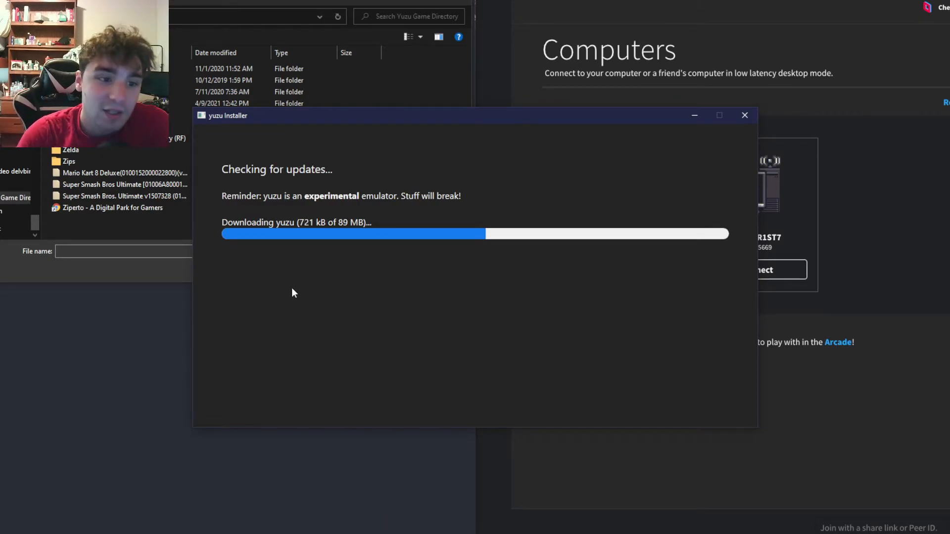
{"action": "mouse_move", "coordinate": [339, 287]}
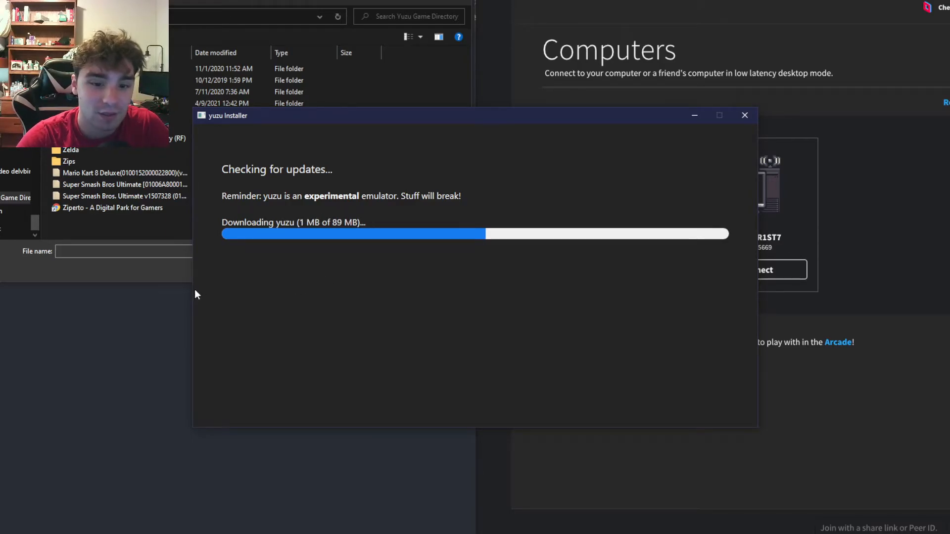
{"action": "mouse_move", "coordinate": [122, 293]}
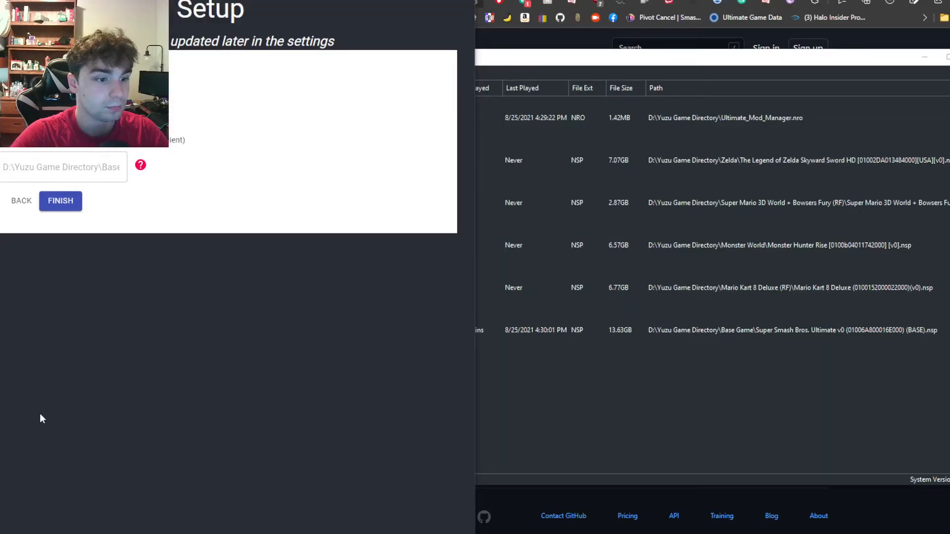
{"action": "mouse_move", "coordinate": [235, 352]}
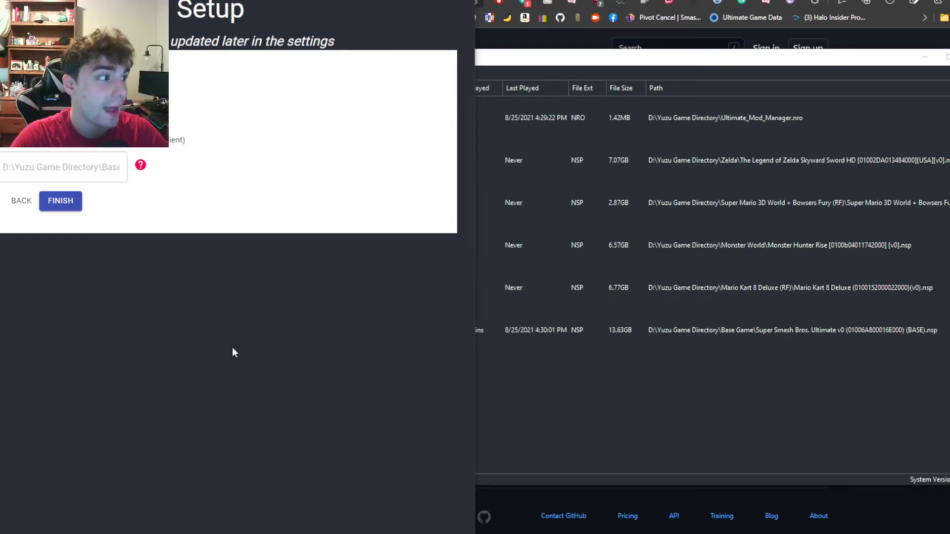
- Finish setup with the Yuzu Game Directory path and confirm the detected user profile
{"action": "left_click", "coordinate": [61, 201]}
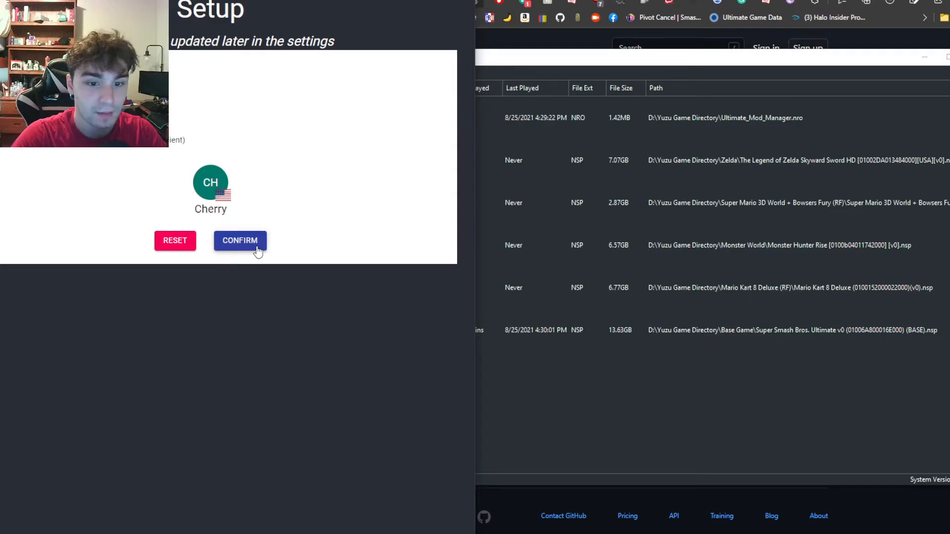
{"action": "left_click", "coordinate": [240, 240]}
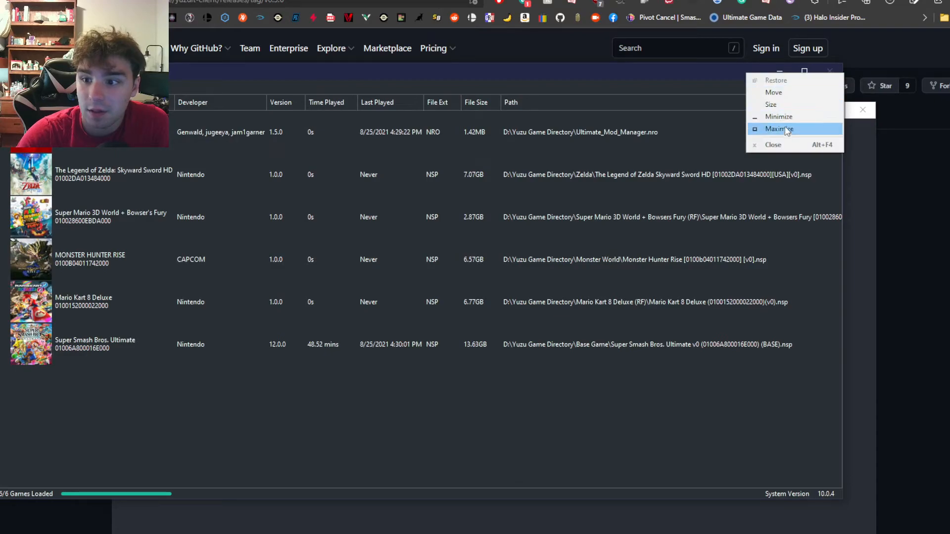
- Maximize the yuzu window listing the six loaded games
{"action": "left_click", "coordinate": [778, 129]}
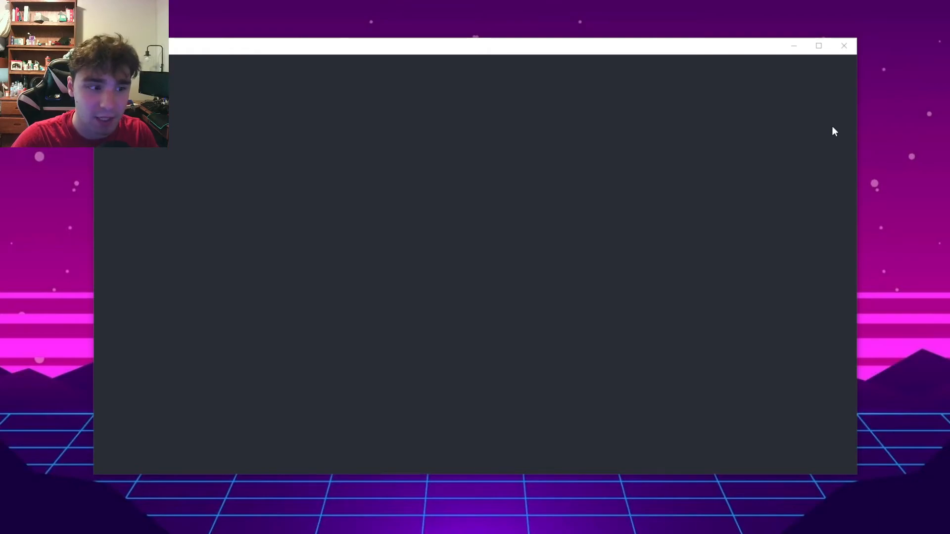
{"action": "mouse_move", "coordinate": [771, 120]}
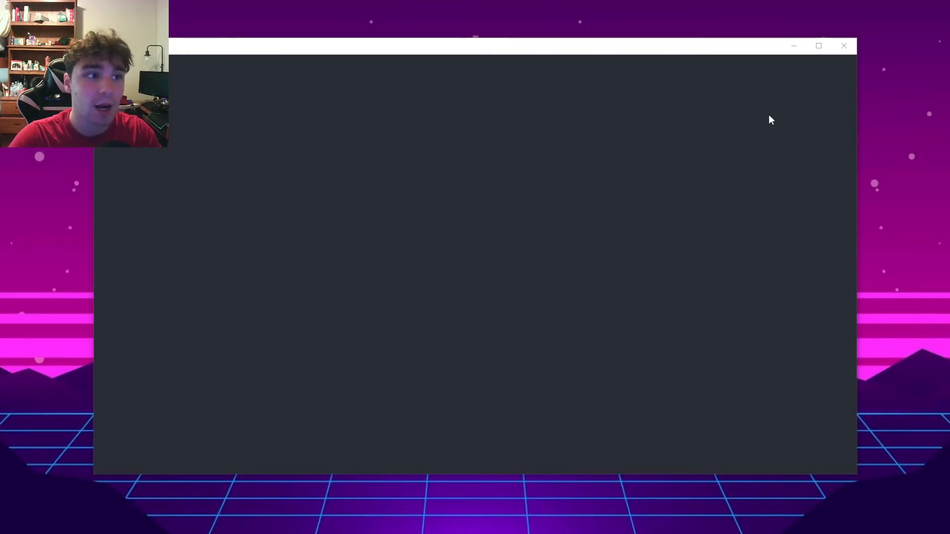
{"action": "mouse_move", "coordinate": [727, 100]}
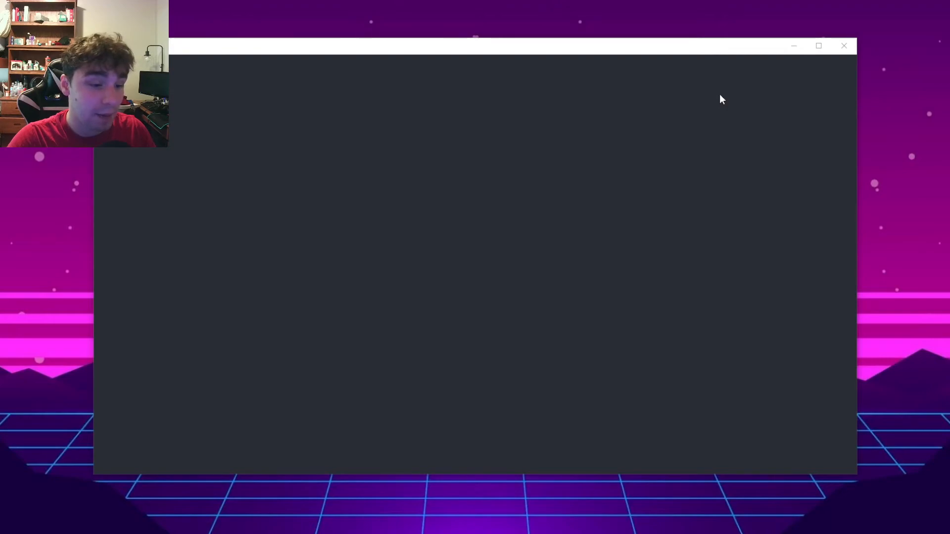
{"action": "mouse_move", "coordinate": [718, 88]}
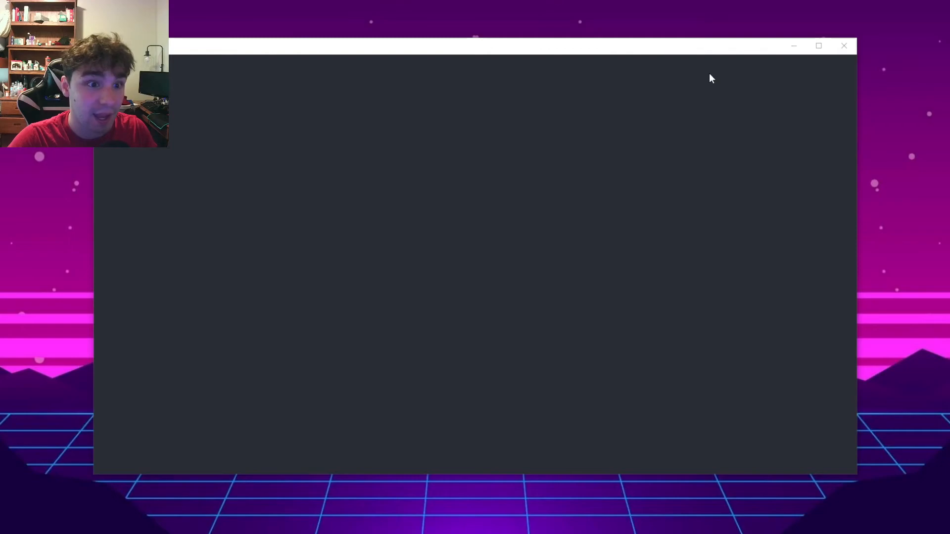
{"action": "mouse_move", "coordinate": [701, 82]}
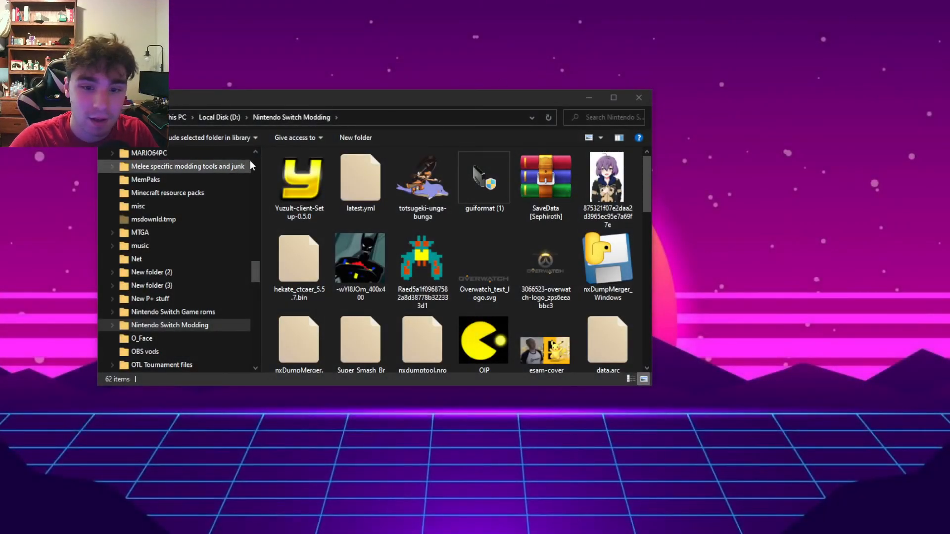
- Close the Nintendo Switch Modding folder window, leaving the desktop
{"action": "left_click", "coordinate": [638, 98]}
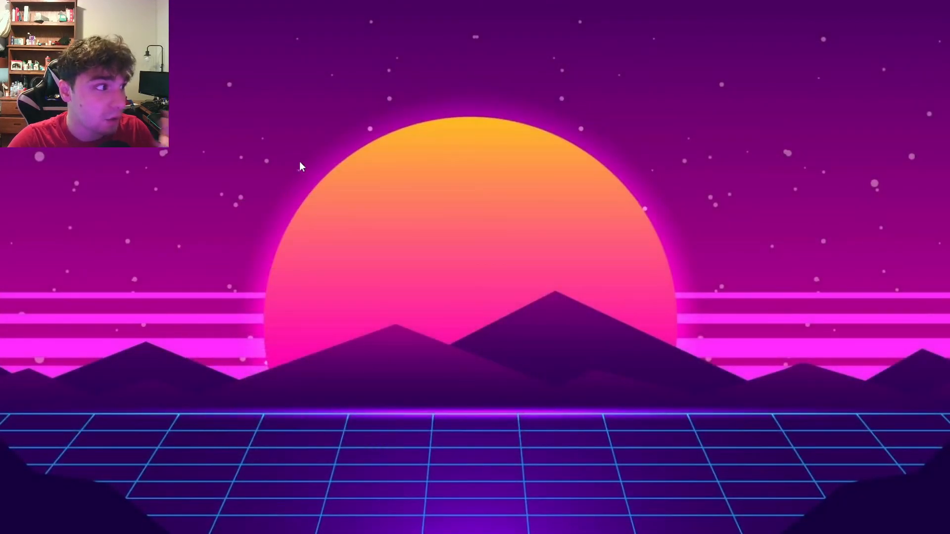